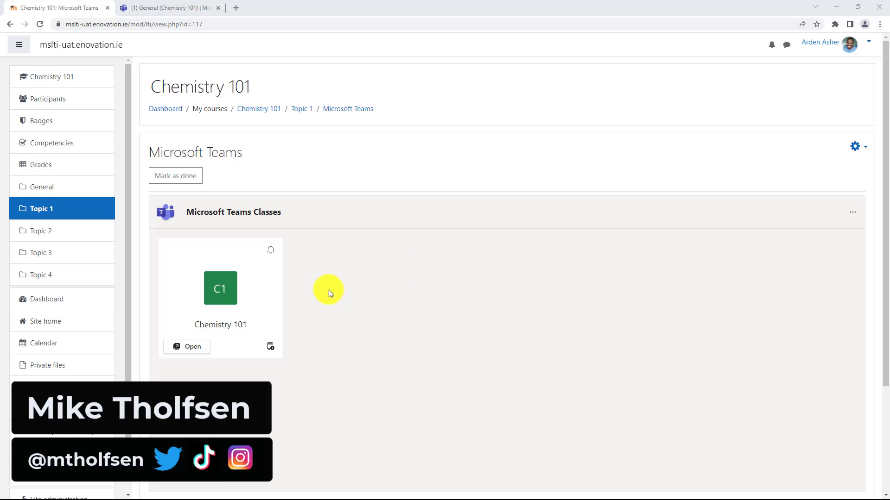
pyautogui.moveTo(220, 252)
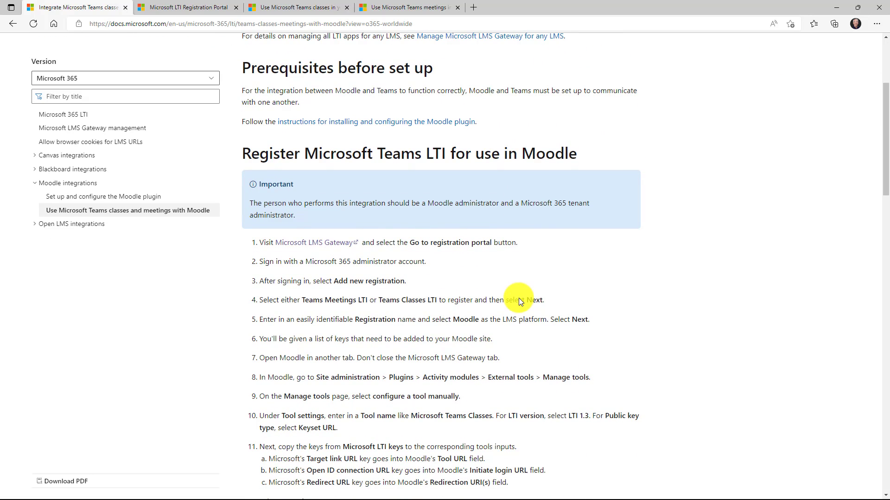
# - Scroll up to the top of the 'Integrate Microsoft Teams classes and meetings within Moodle' article
pyautogui.scroll(3)
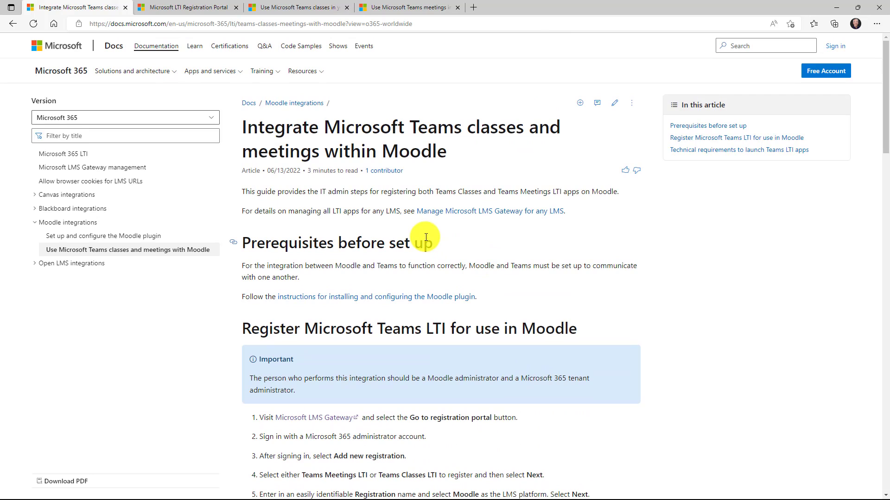
pyautogui.moveTo(340, 167)
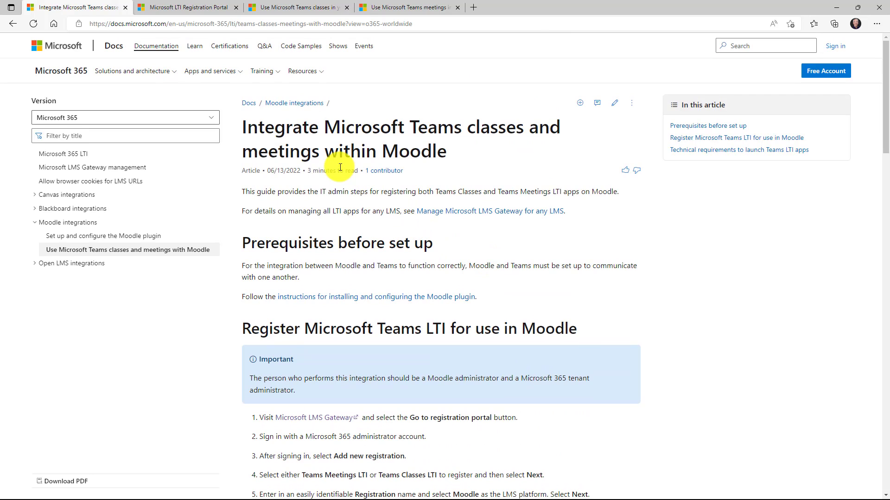
# - Switch to the Microsoft LTI Registration Portal tab and review its landing page
pyautogui.click(187, 7)
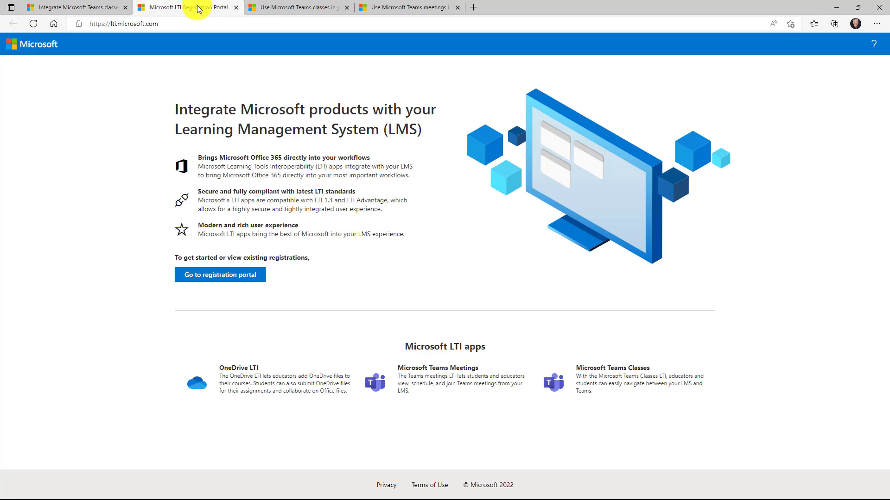
pyautogui.moveTo(246, 36)
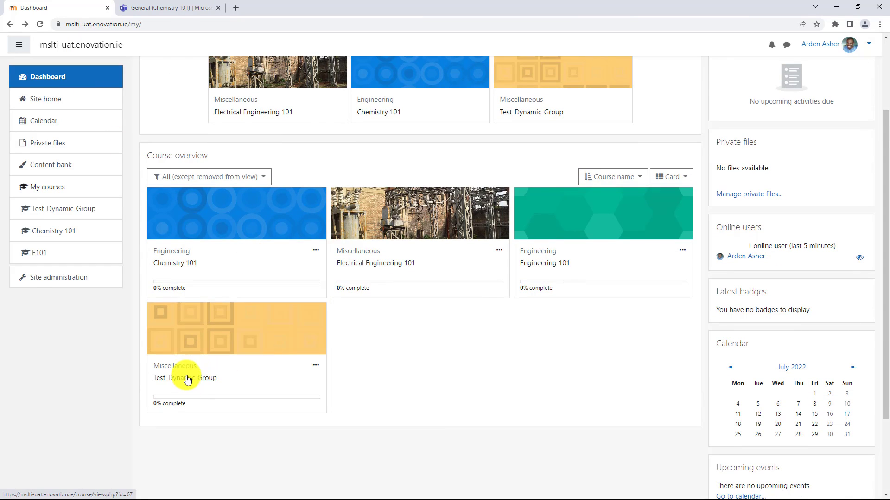
# - In Test_Dynamic_Group, turn editing on and add an External tool activity under Topic 1
pyautogui.click(185, 378)
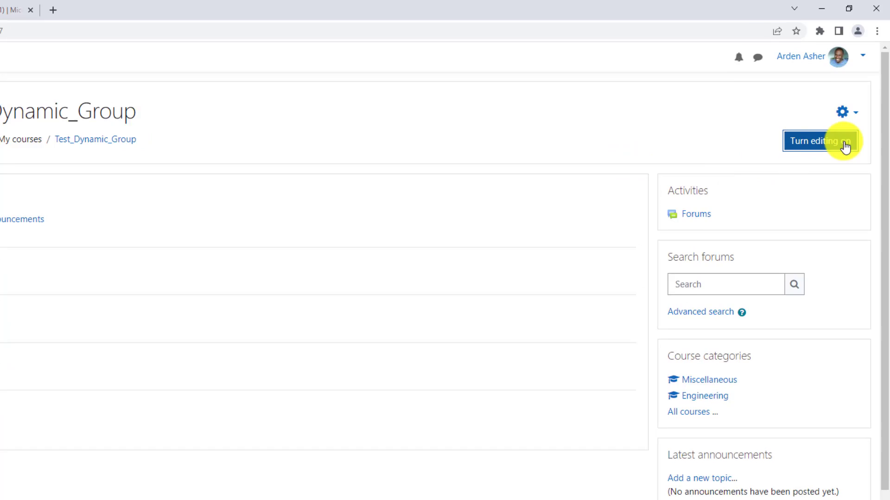
pyautogui.click(818, 141)
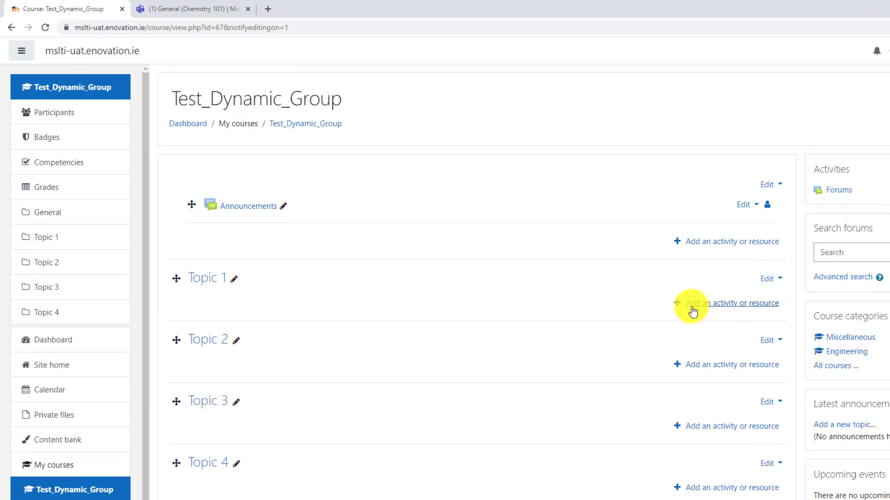
pyautogui.moveTo(756, 308)
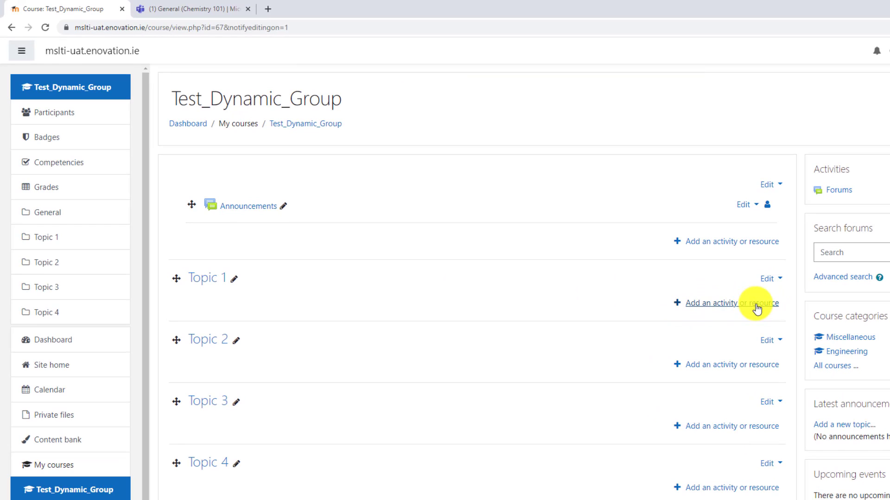
pyautogui.click(706, 302)
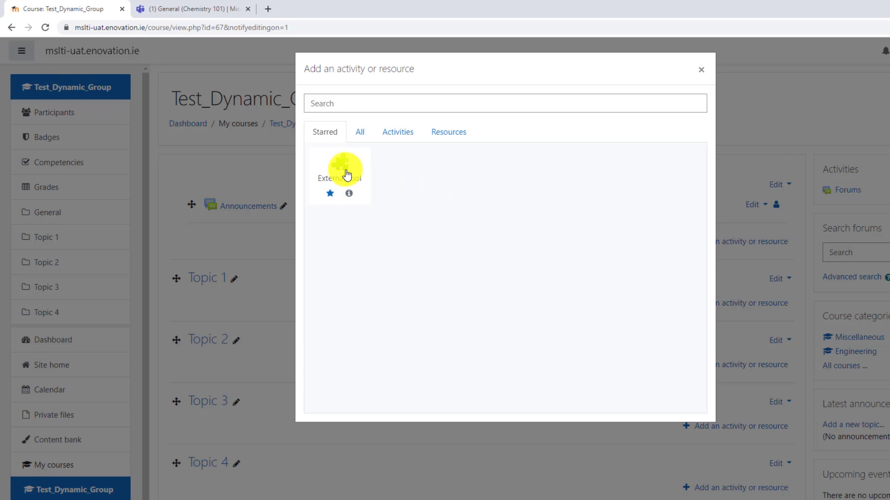
pyautogui.click(338, 169)
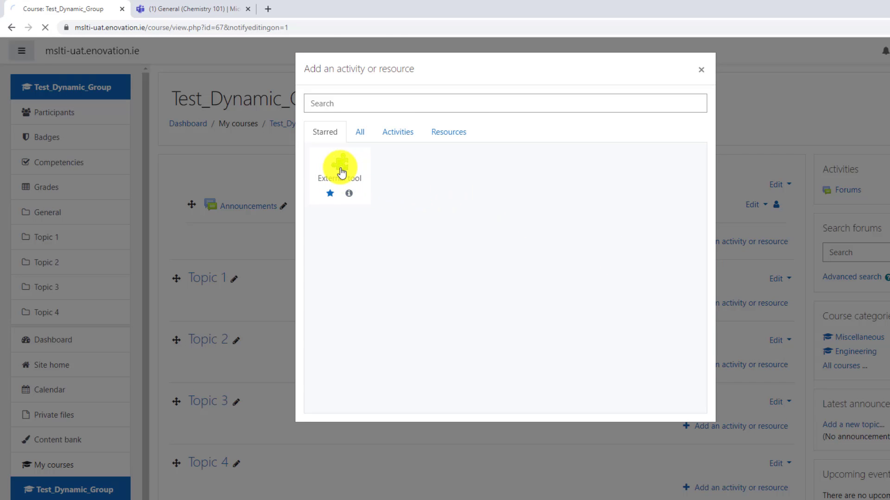
pyautogui.click(339, 167)
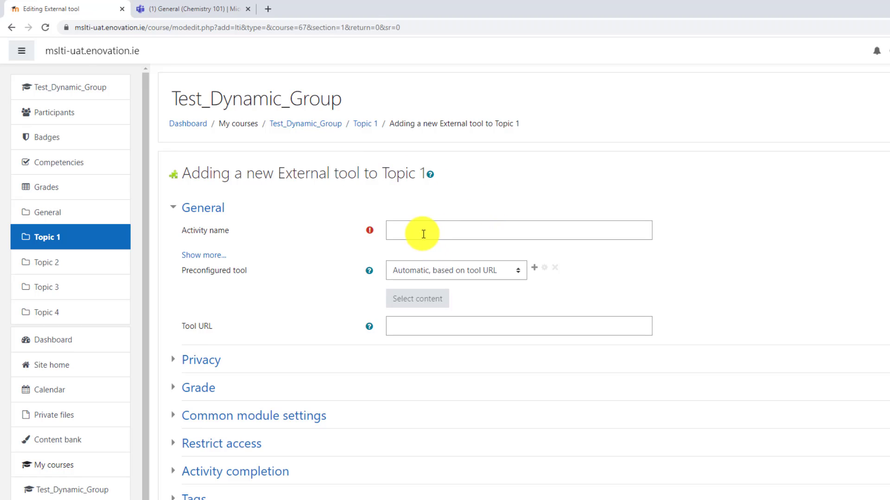
# - Name the activity 'Microsoft Teams', select Microsoft Class Teams LTI App as preconfigured tool, and save
pyautogui.write('Microsoft Teams')
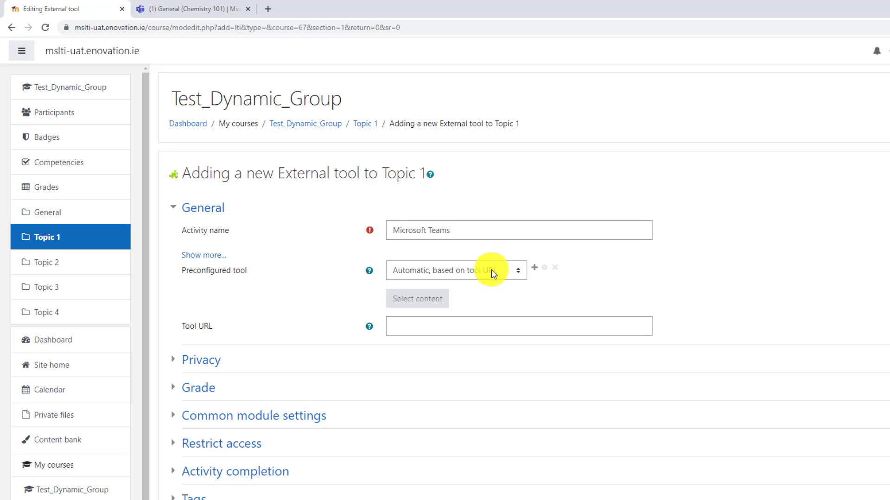
pyautogui.click(454, 270)
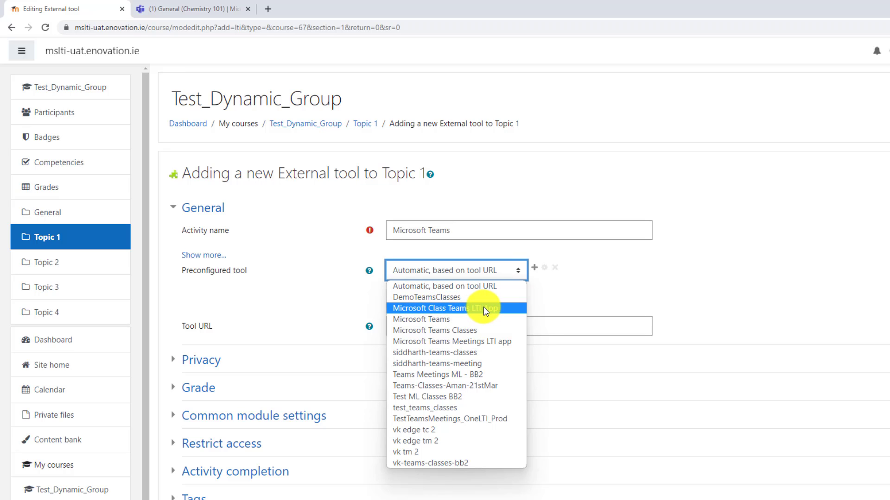
pyautogui.click(442, 309)
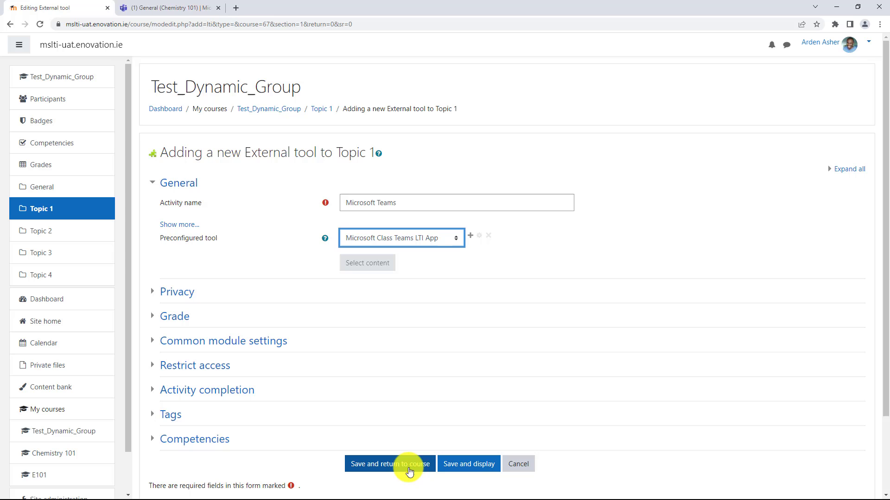
pyautogui.click(390, 464)
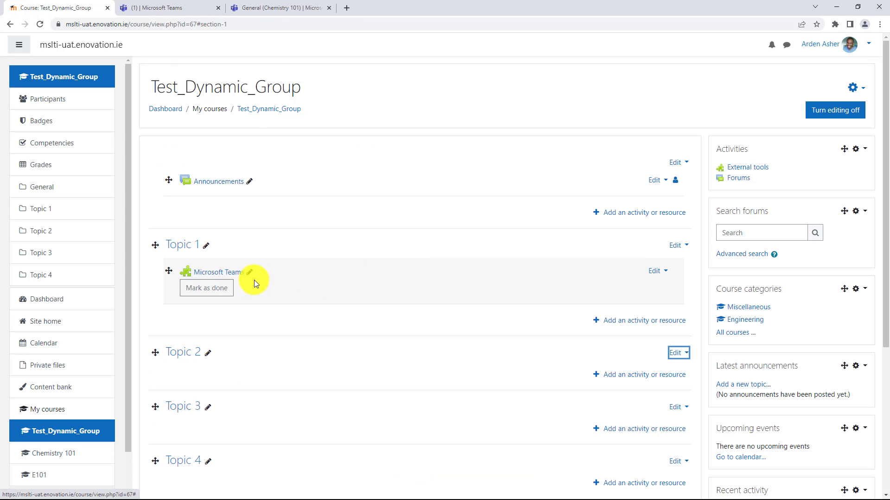
pyautogui.moveTo(226, 276)
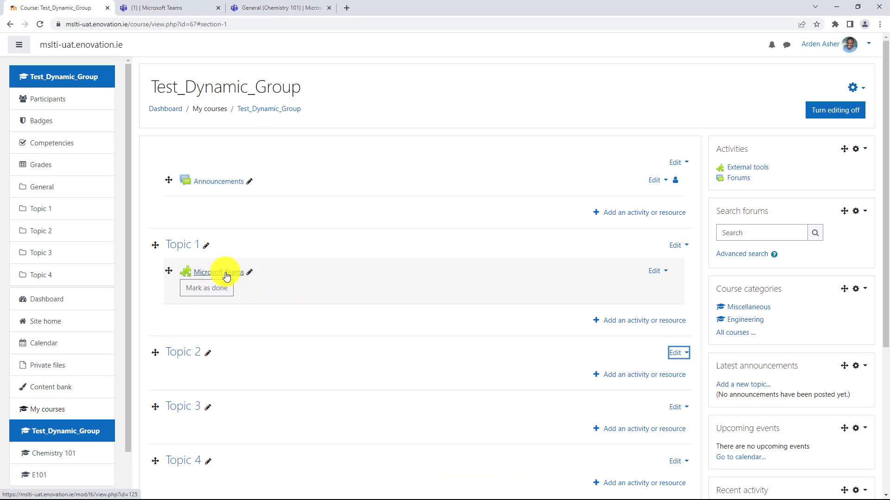
# - Open the Microsoft Teams activity, dismiss a draft post, and open the Test_Dynamic_Group class
pyautogui.click(218, 272)
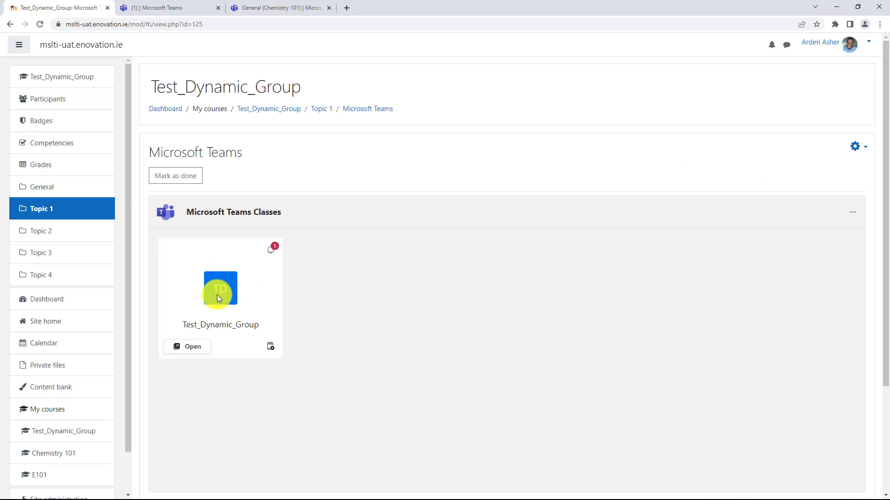
pyautogui.moveTo(235, 309)
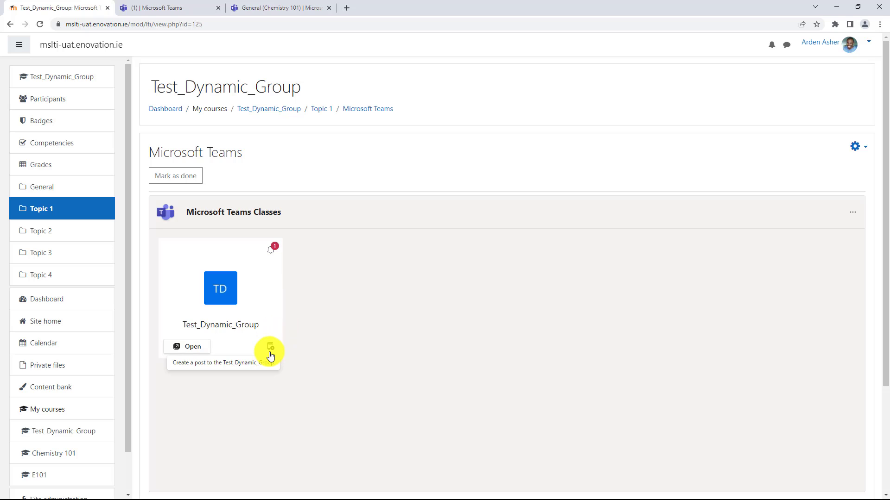
pyautogui.click(270, 346)
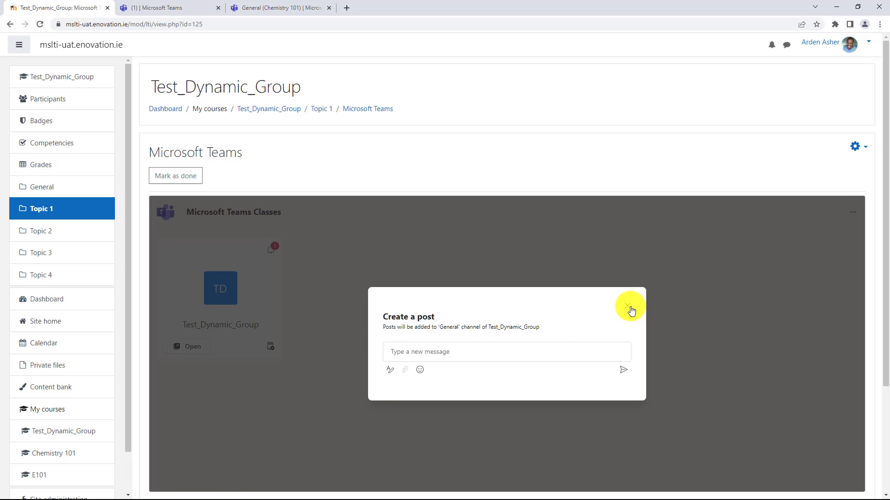
pyautogui.click(628, 306)
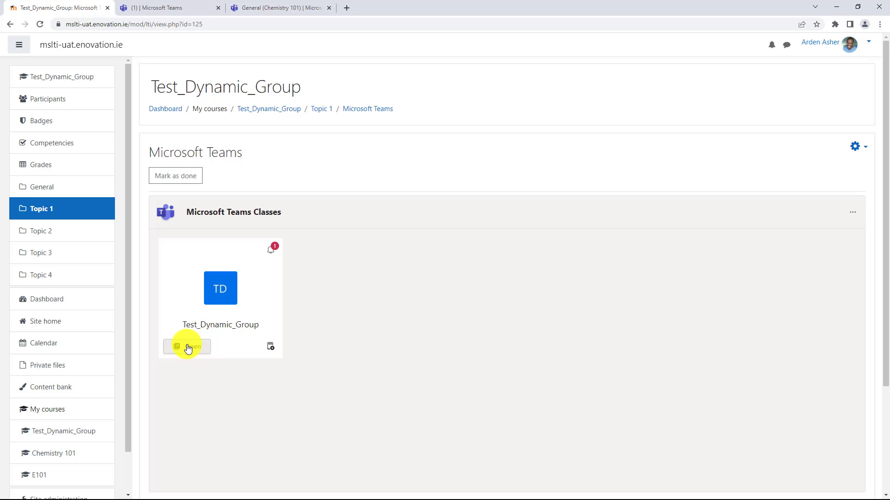
pyautogui.click(187, 346)
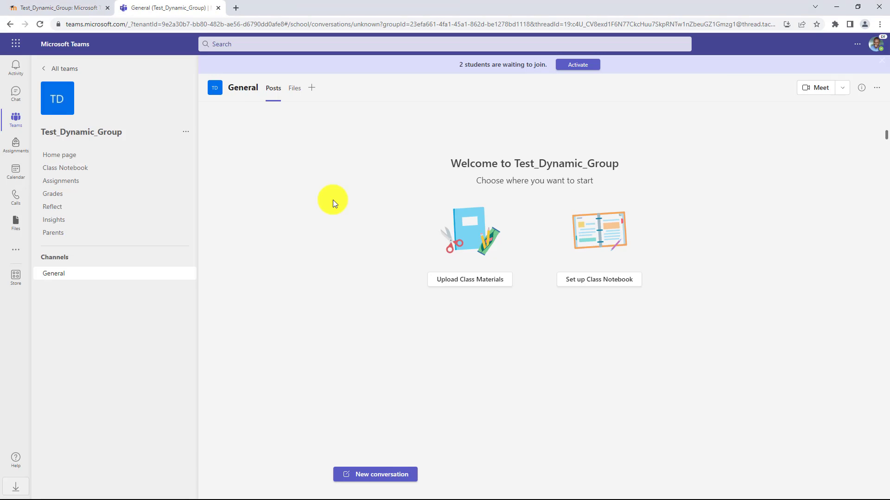
pyautogui.moveTo(566, 88)
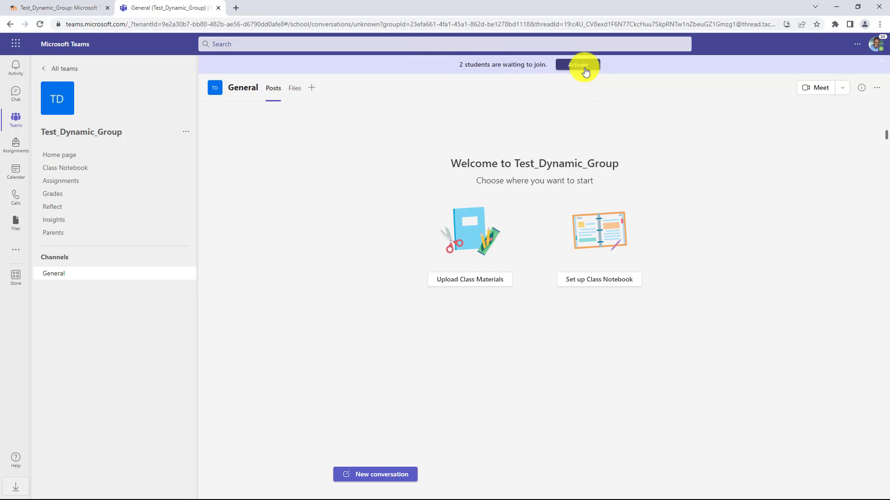
pyautogui.moveTo(321, 250)
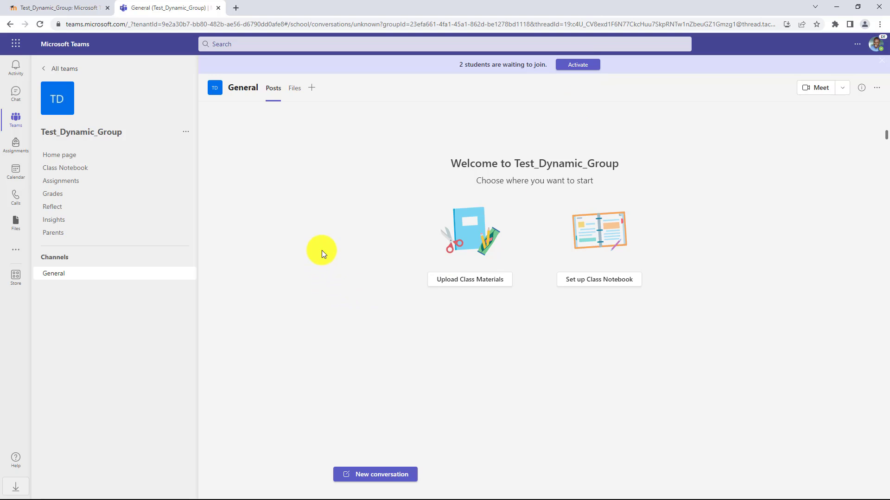
pyautogui.moveTo(315, 244)
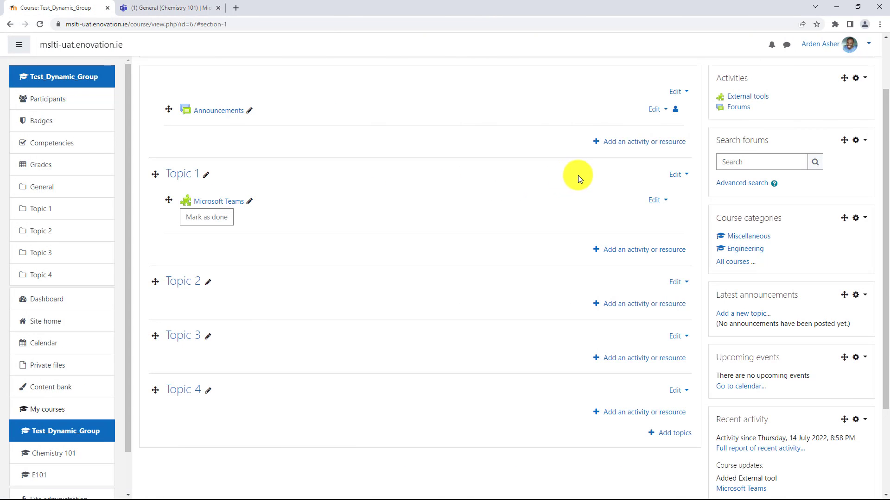
pyautogui.moveTo(612, 217)
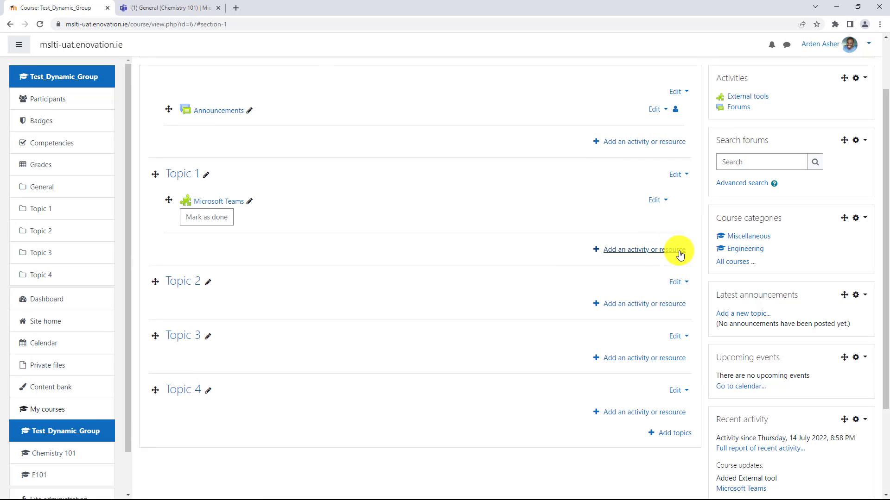
# - Create a 'Microsoft Teams Meetings' external tool using the Microsoft Teams Meetings LTI app and save it
pyautogui.click(632, 249)
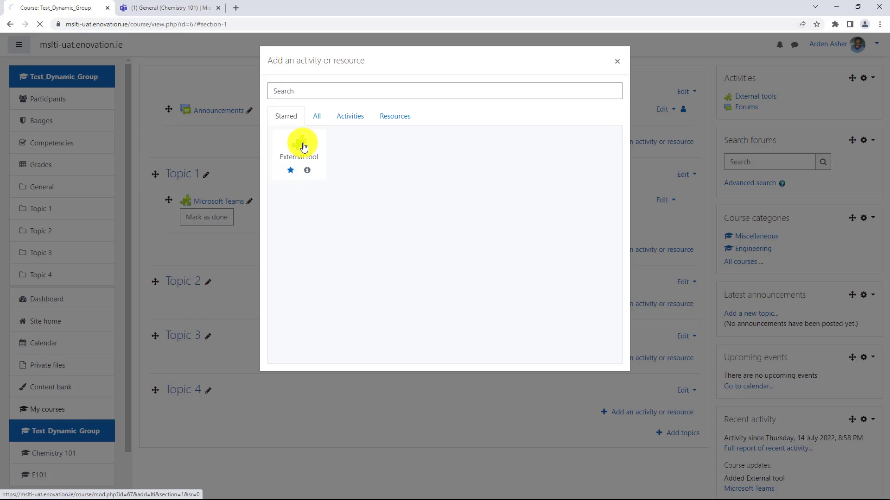
pyautogui.click(298, 145)
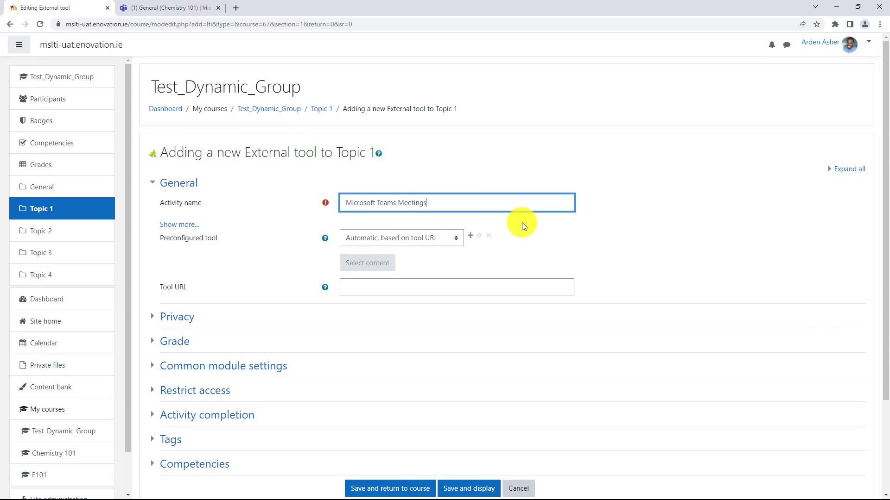
pyautogui.click(401, 237)
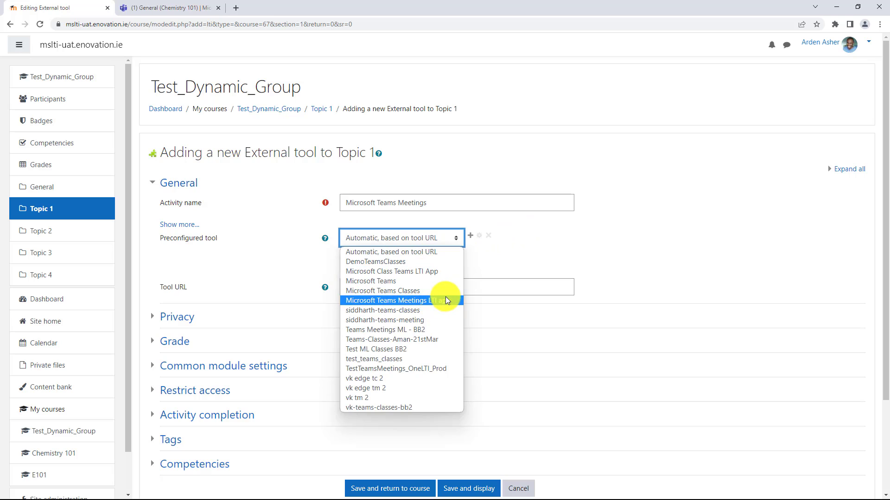
pyautogui.click(389, 300)
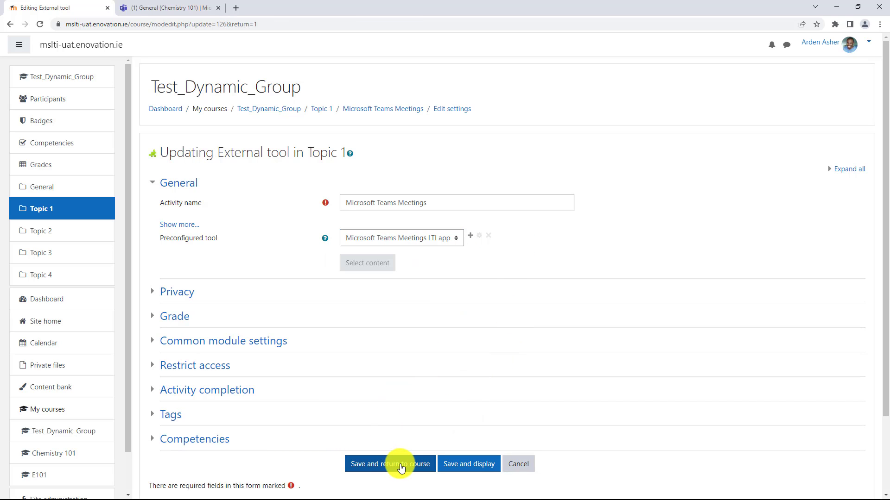
pyautogui.click(389, 463)
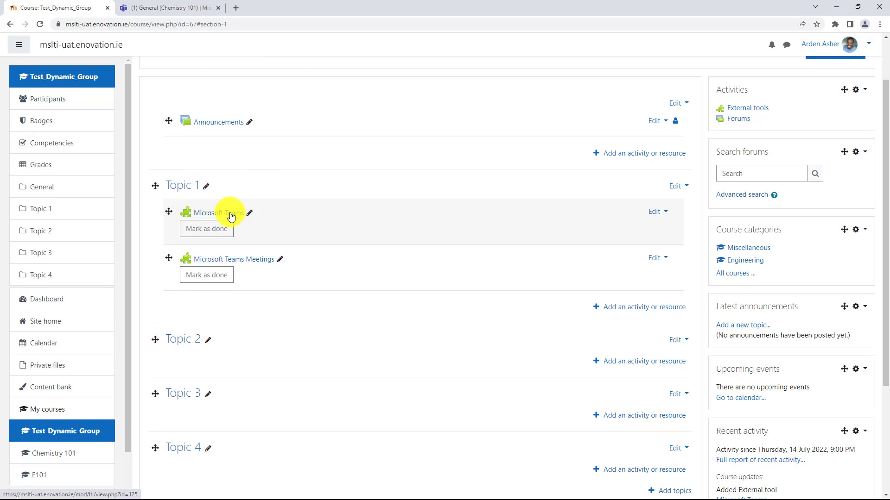
pyautogui.moveTo(209, 265)
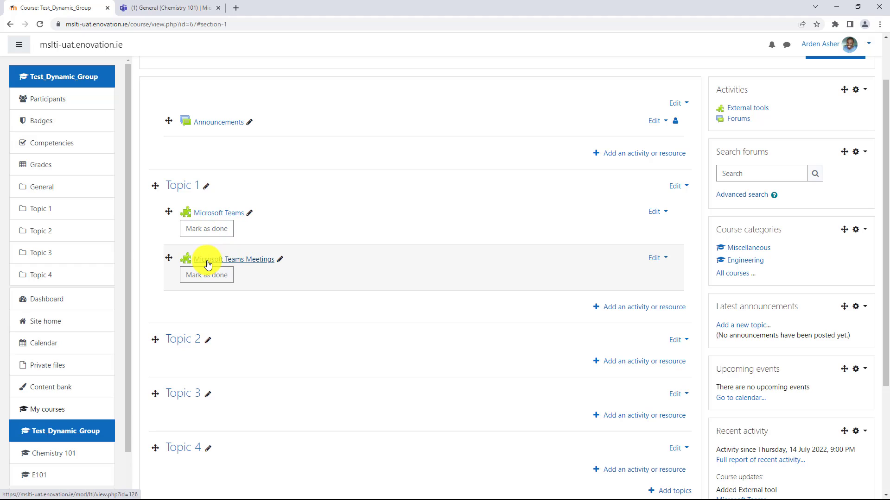
pyautogui.moveTo(317, 257)
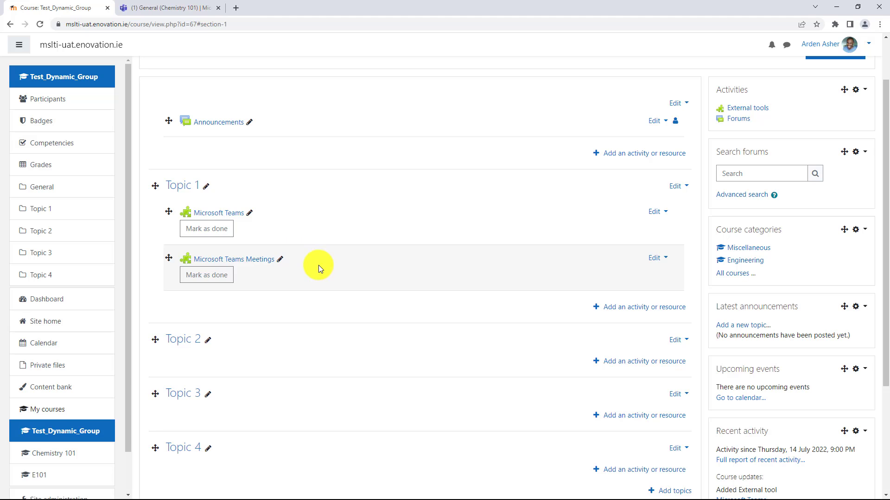
pyautogui.moveTo(283, 268)
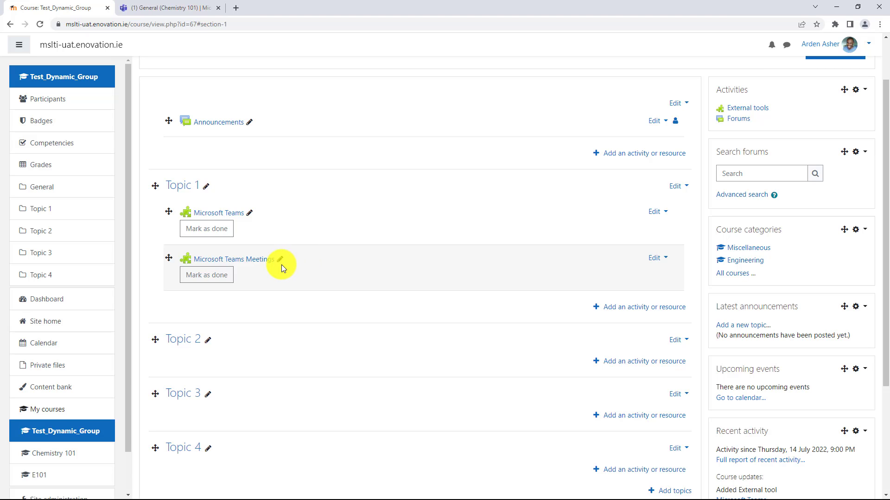
# - Scroll down and open Chemistry 101 from My courses in the left navigation
pyautogui.scroll(-3)
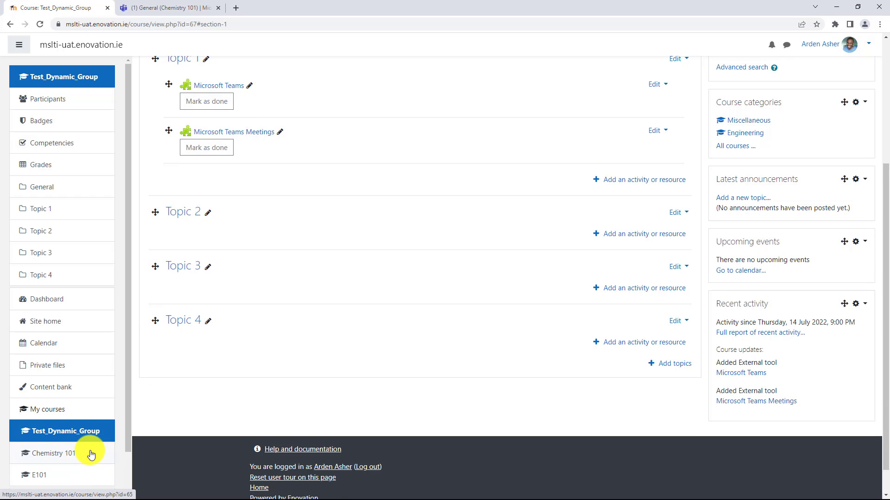
pyautogui.click(56, 453)
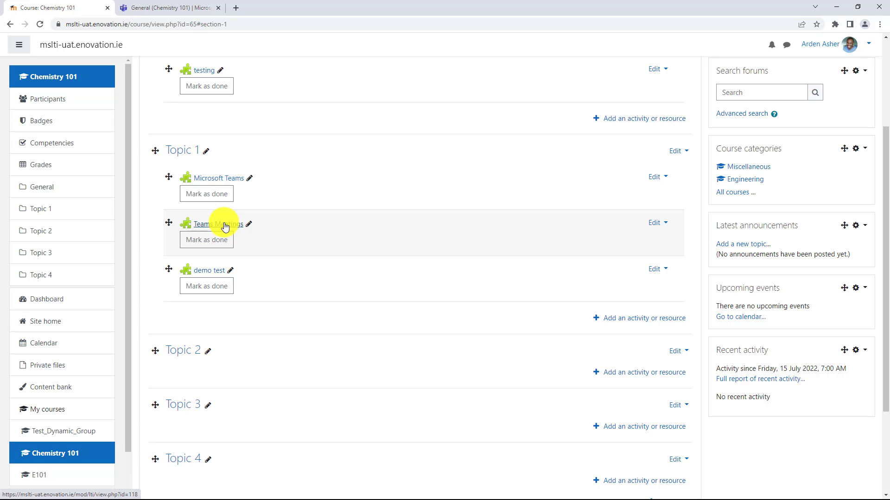
# - Open Chemistry 101's Teams Meetings activity and start a new meeting
pyautogui.click(214, 225)
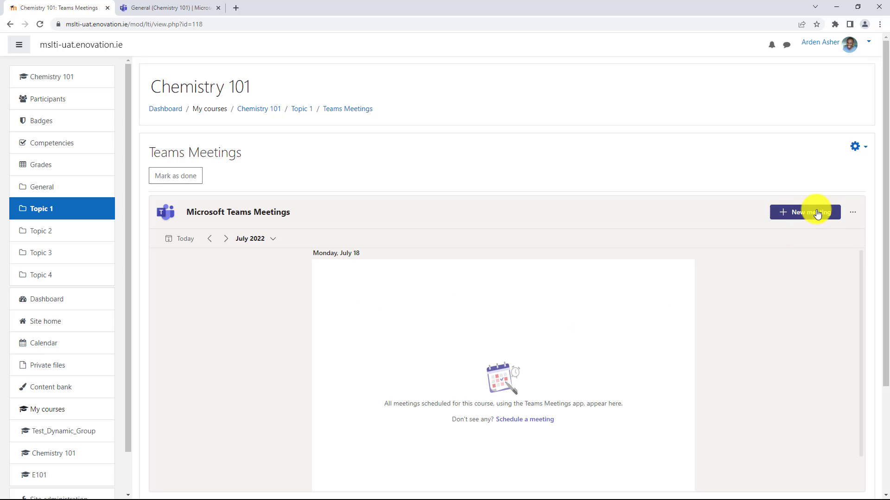
pyautogui.click(804, 212)
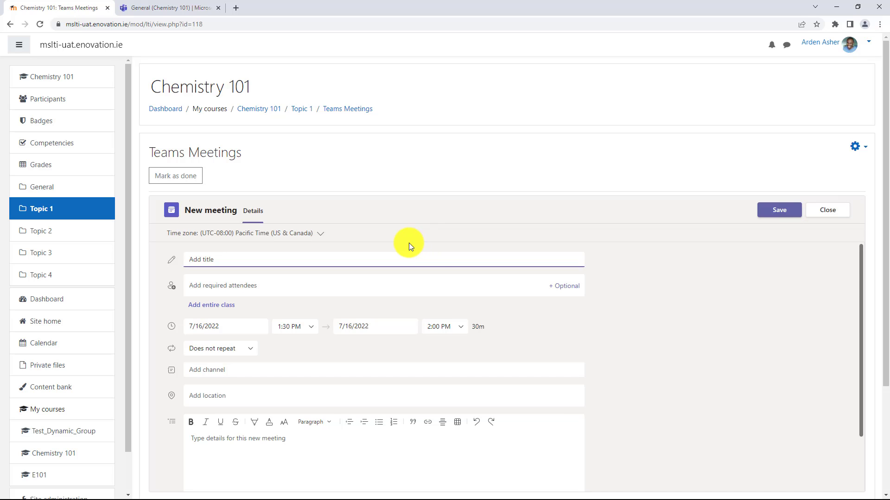
# - Title the meeting 'Office Hours', invite the entire class, and send the invitation
pyautogui.write('Office Hours')
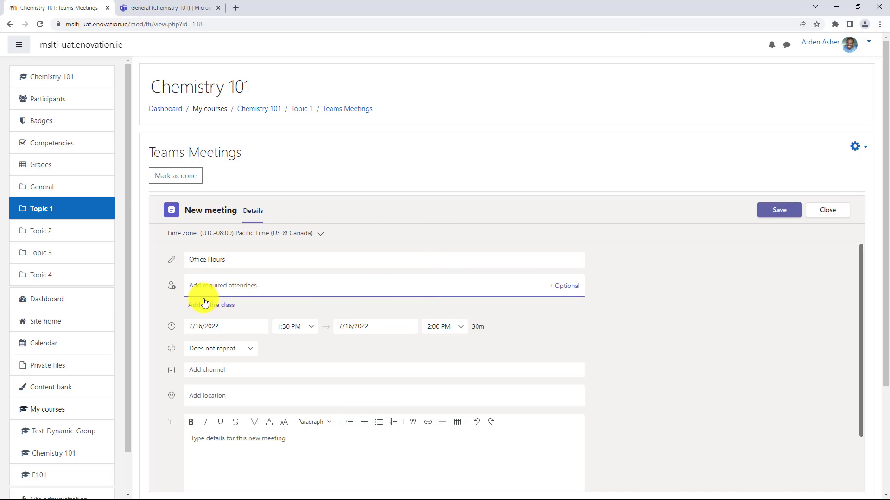
pyautogui.moveTo(220, 309)
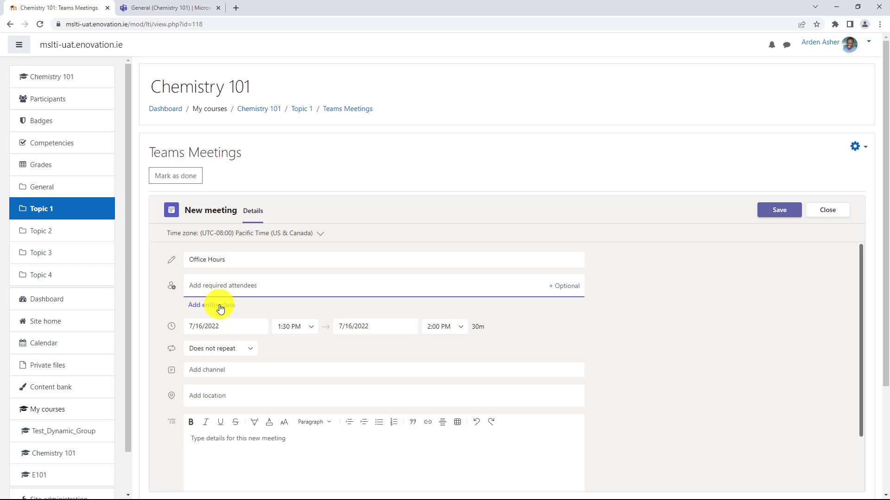
pyautogui.click(211, 305)
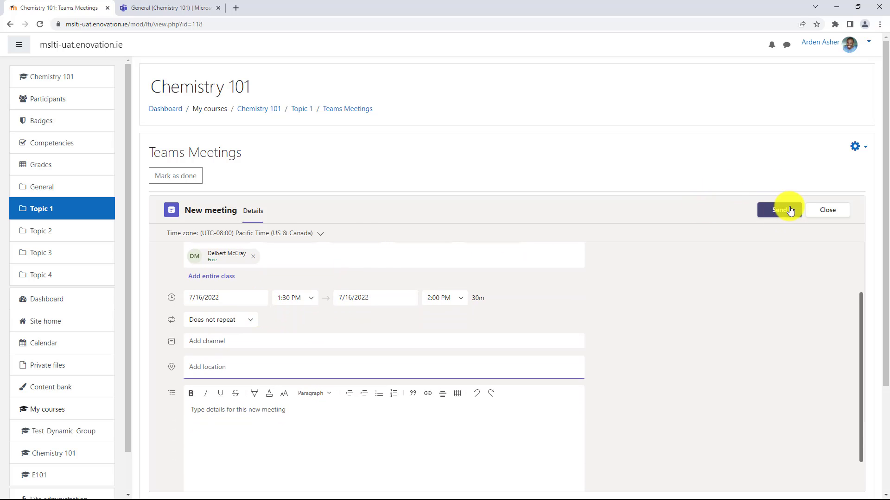
pyautogui.click(778, 210)
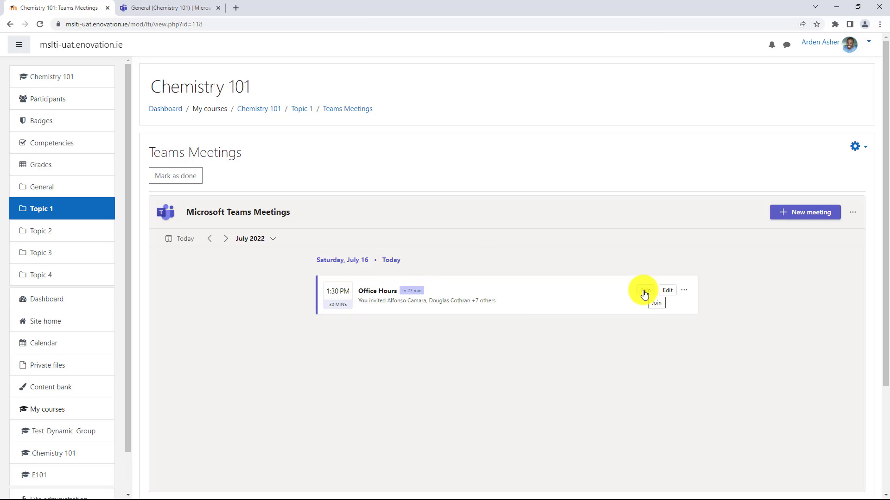
pyautogui.click(656, 302)
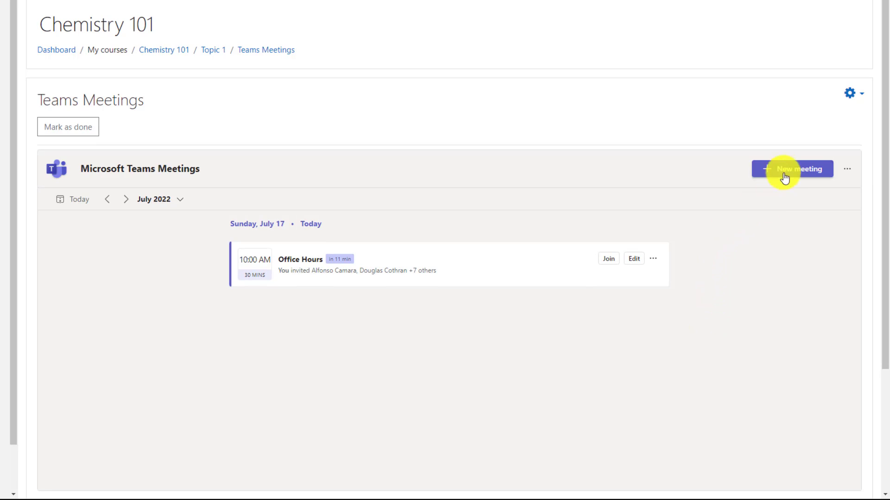
# - Schedule a 'Weekly lecture series' meeting for the Chemical Reactions and Equations channel and send it
pyautogui.click(791, 169)
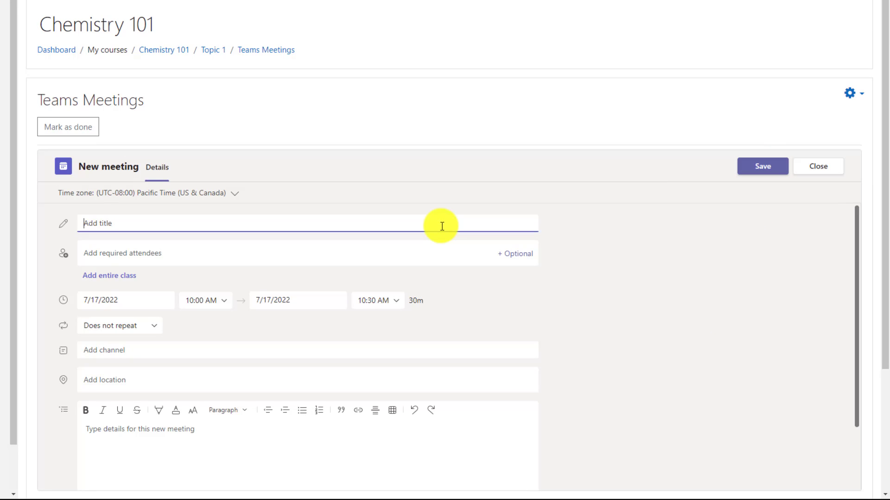
pyautogui.scroll(-3)
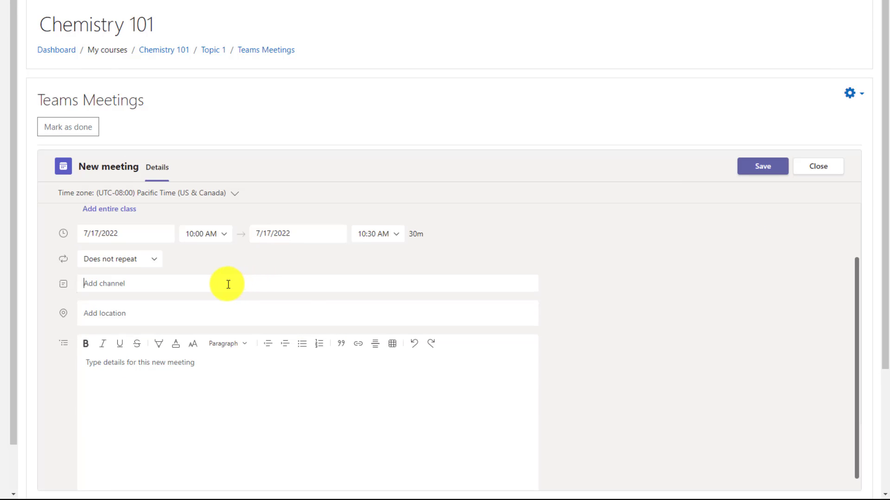
pyautogui.click(227, 283)
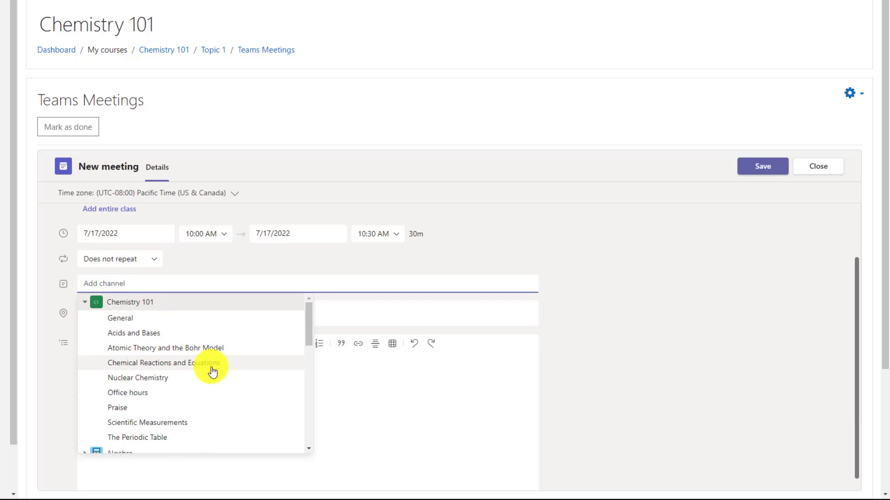
pyautogui.click(165, 362)
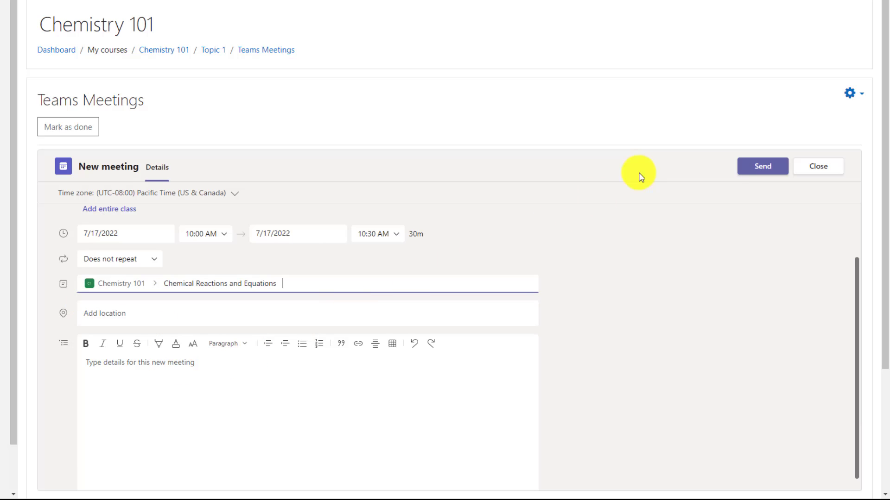
pyautogui.click(761, 167)
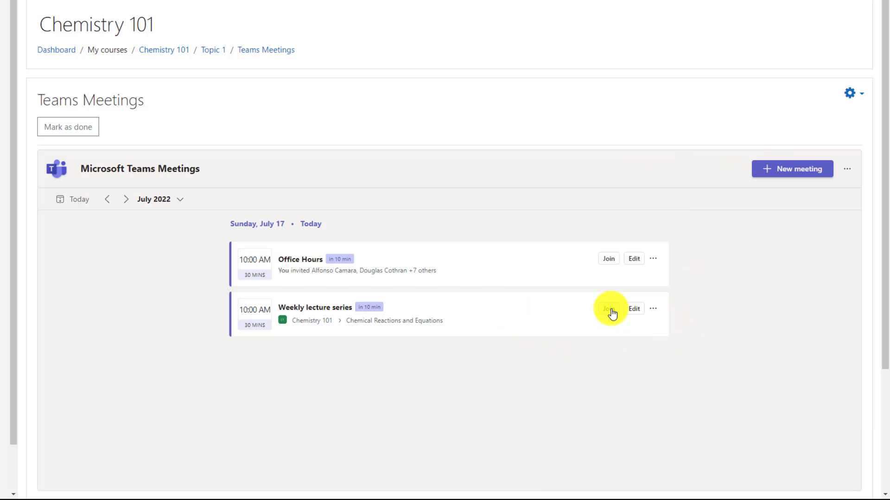
pyautogui.moveTo(158, 283)
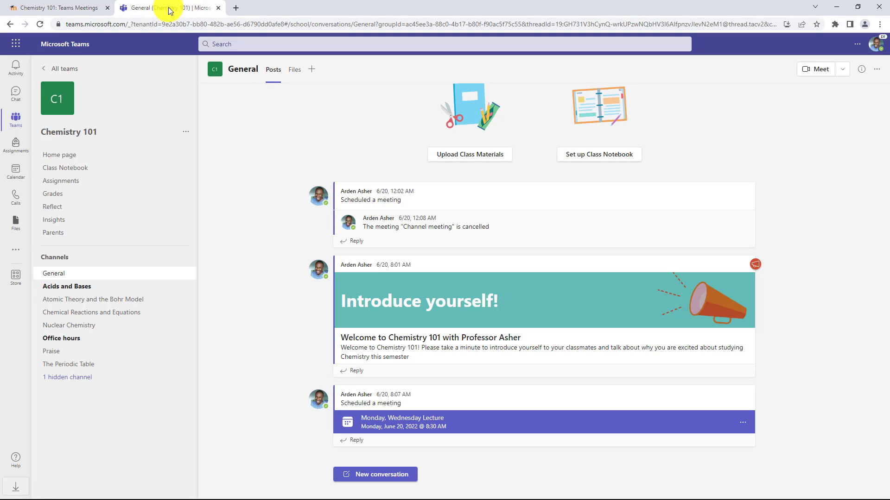
pyautogui.moveTo(113, 316)
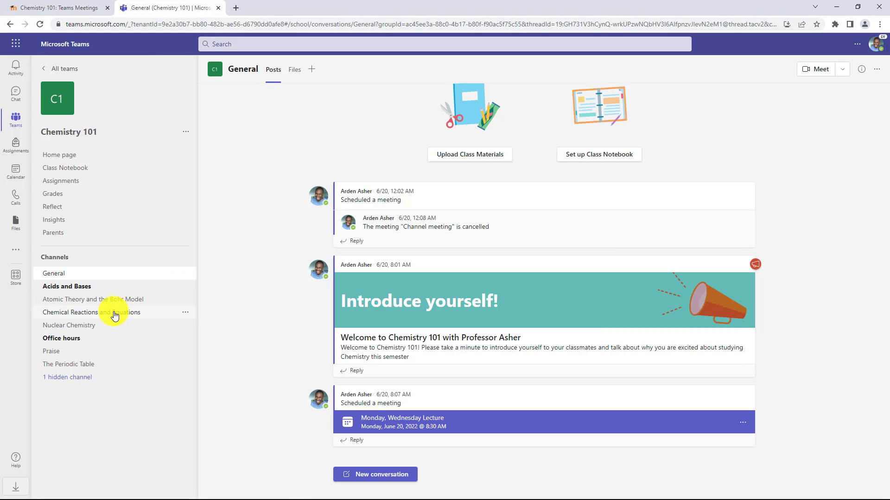
# - Check the Weekly lecture series post in Chemical Reactions and Equations, then go back to Moodle
pyautogui.click(90, 312)
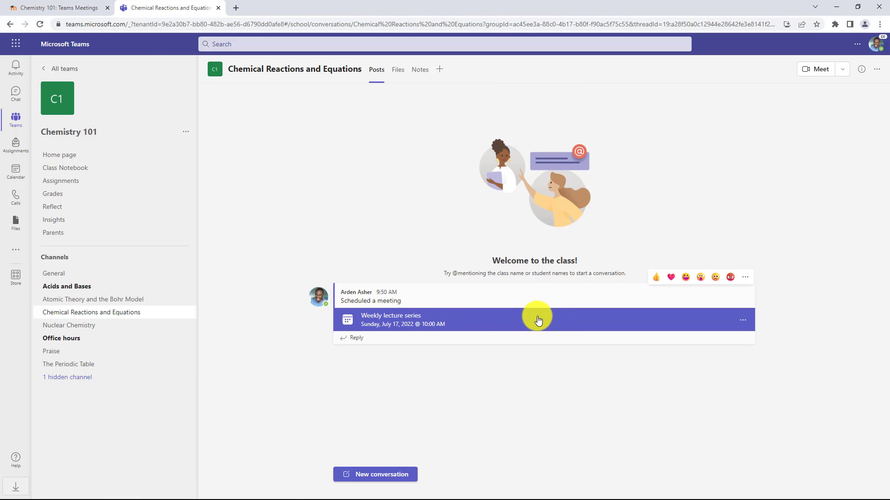
pyautogui.click(54, 7)
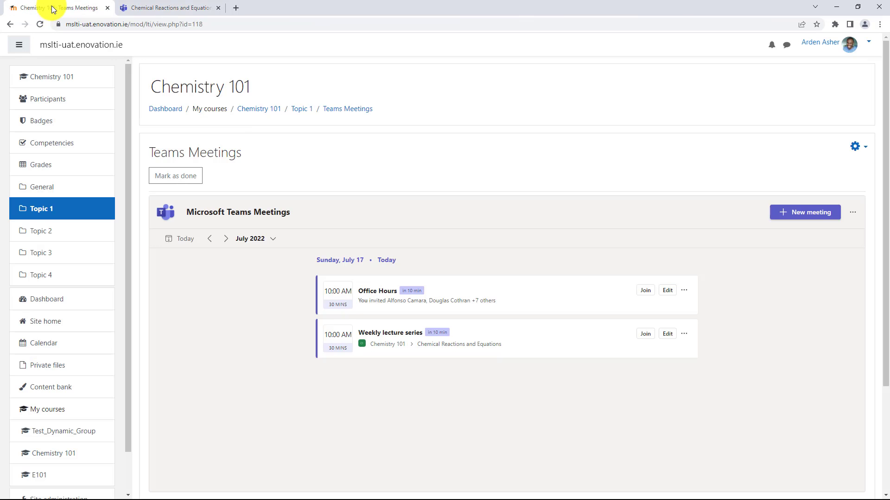